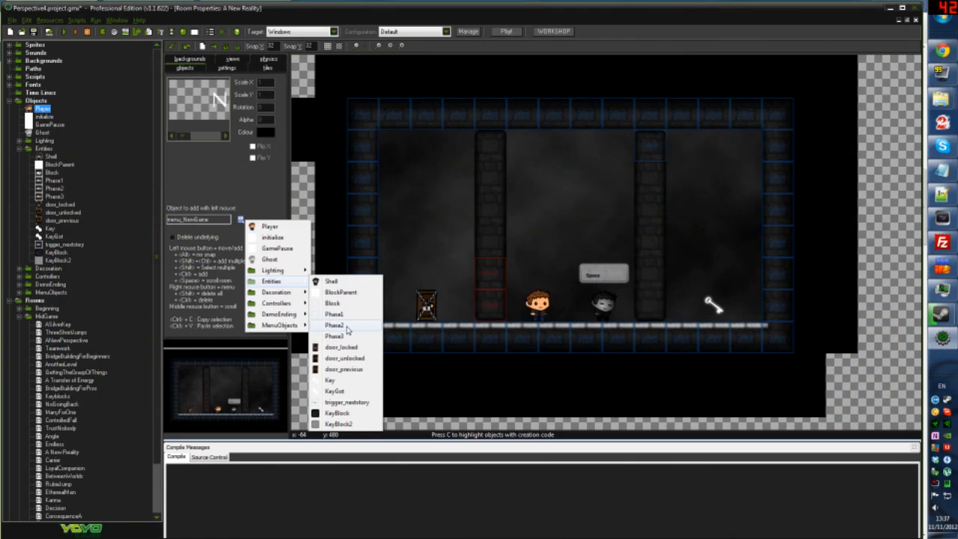
Select Entities > Phase2 as the object to add, then reopen the object picker
click(334, 325)
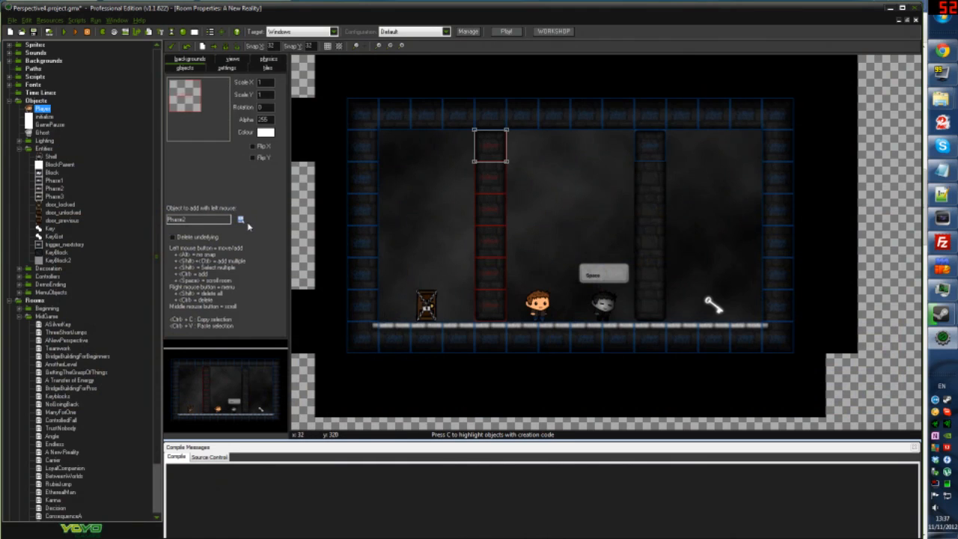
click(241, 218)
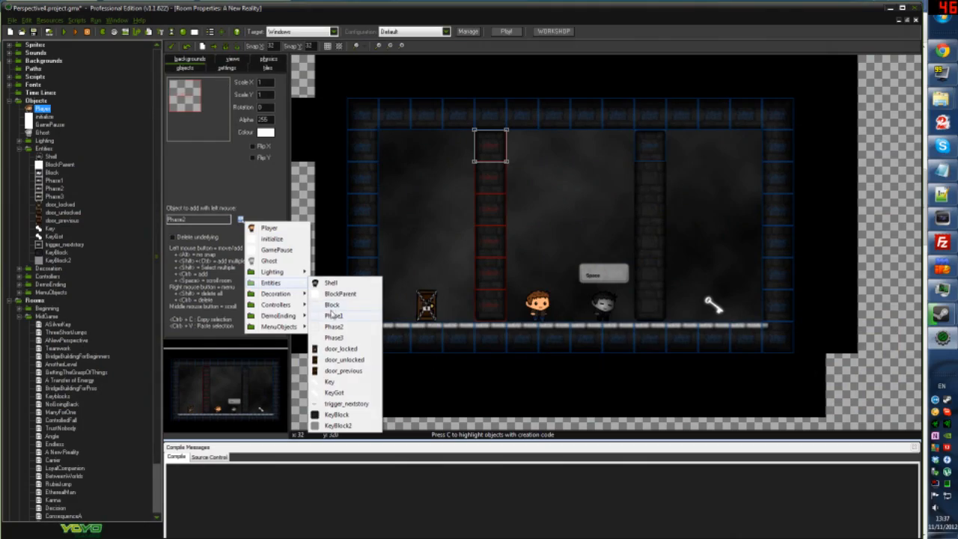